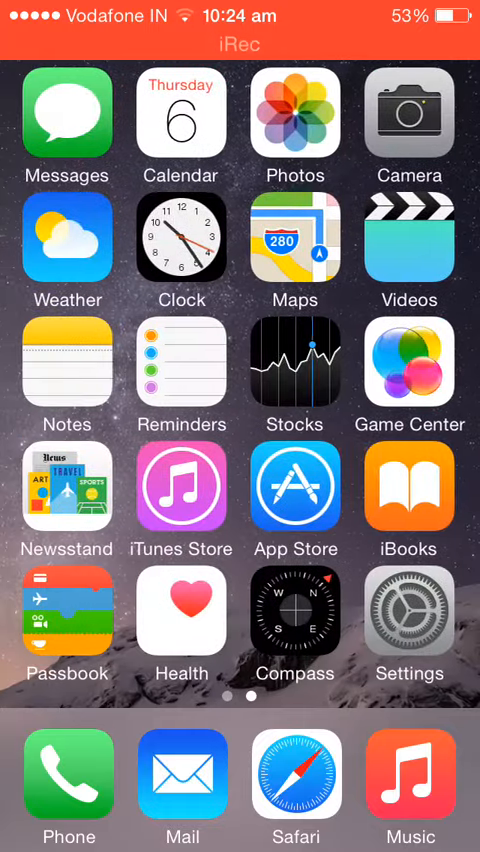
Look through the iOS Settings main list to check the device setup.
click(408, 620)
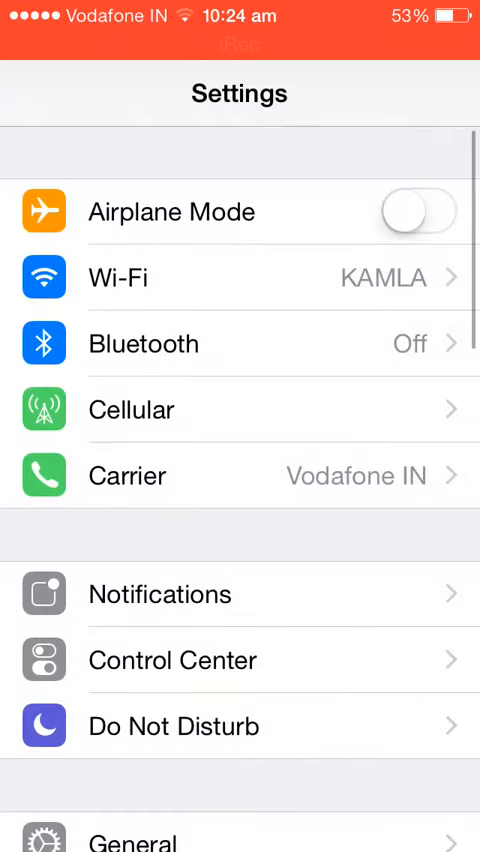
scroll(down, 3)
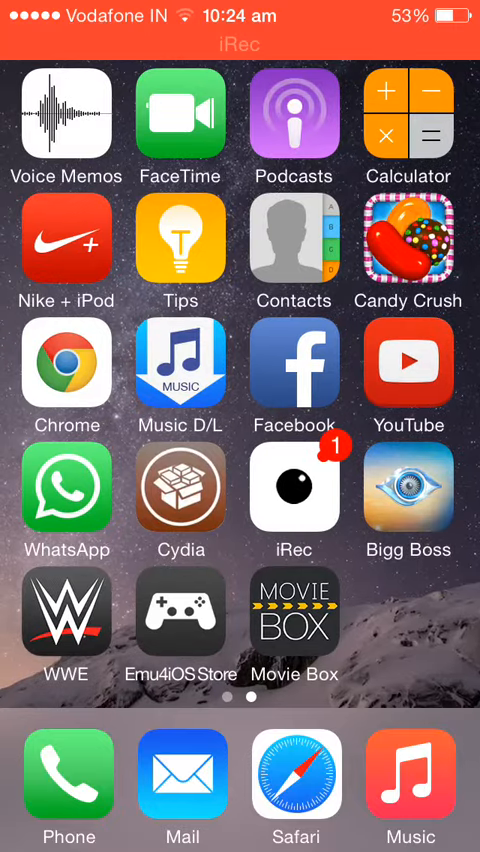
click(294, 612)
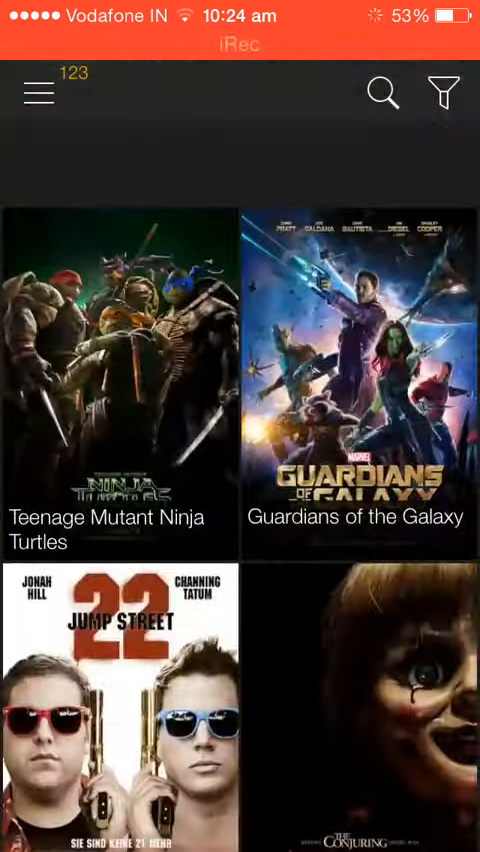
key(home)
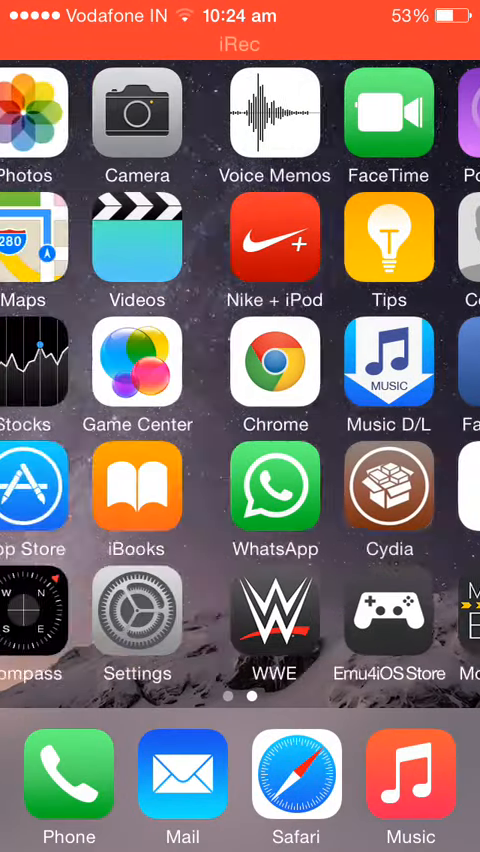
In Safari on the pgyer.com Movie Box page, bring up the site navigation menu.
click(296, 778)
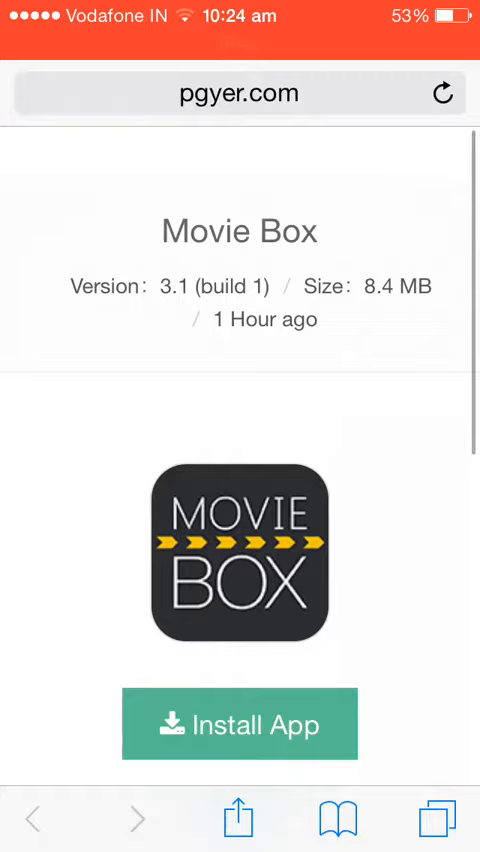
scroll(down, 3)
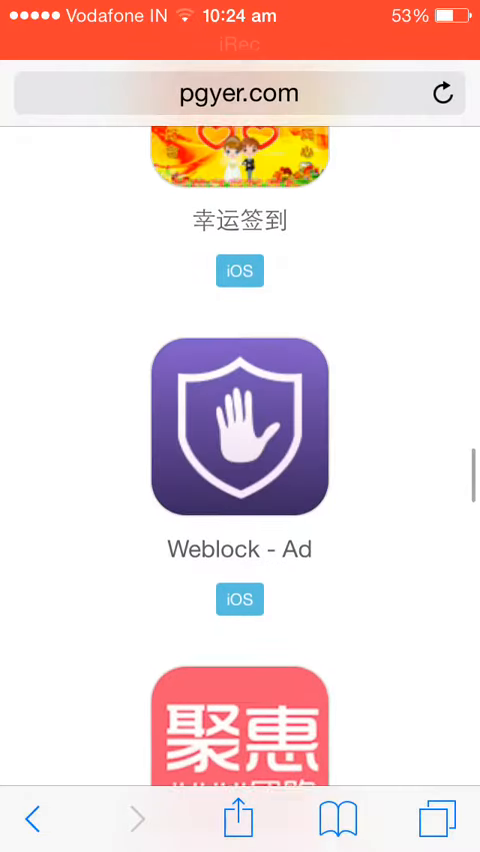
click(236, 92)
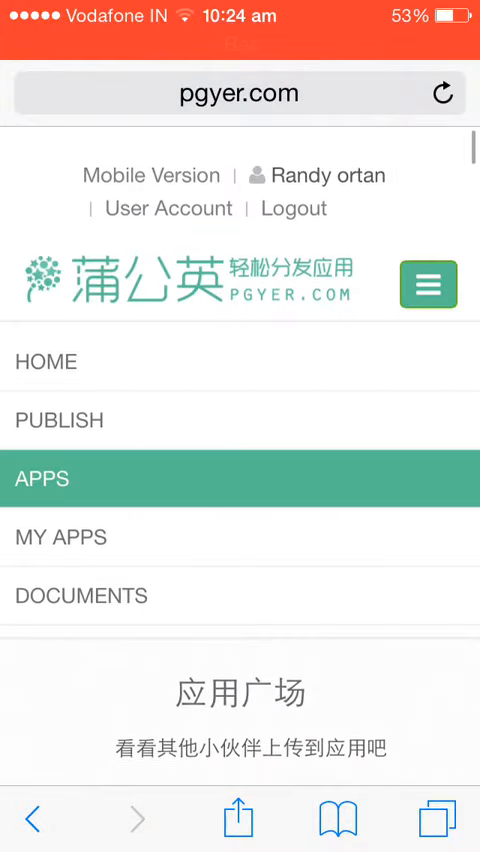
scroll(up, 3)
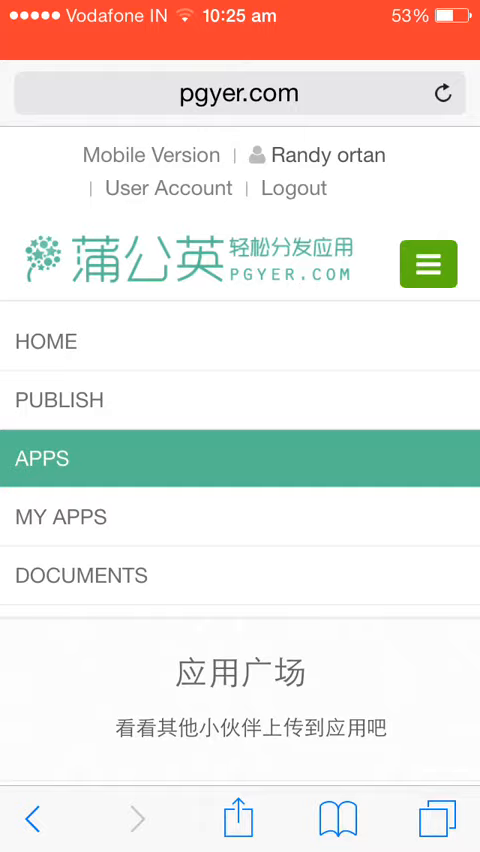
Go to pgyer.com's APPS listings, reloading after the connection error, and find Movie Box.
click(442, 92)
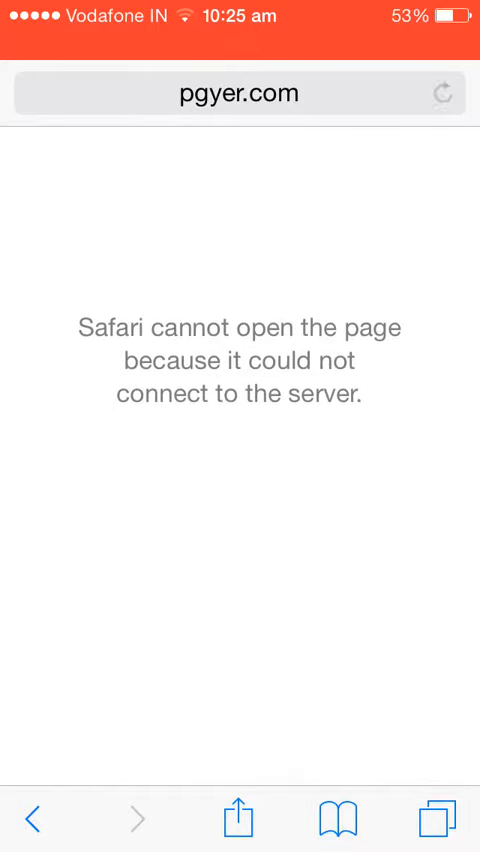
click(444, 92)
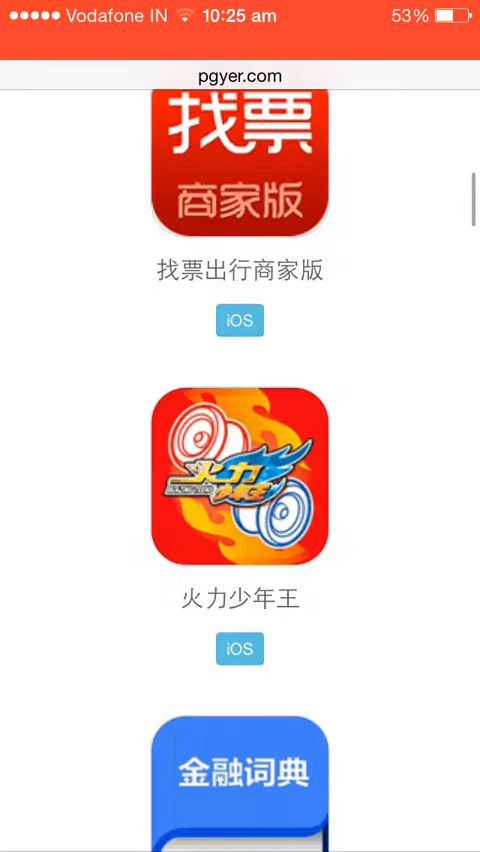
scroll(down, 3)
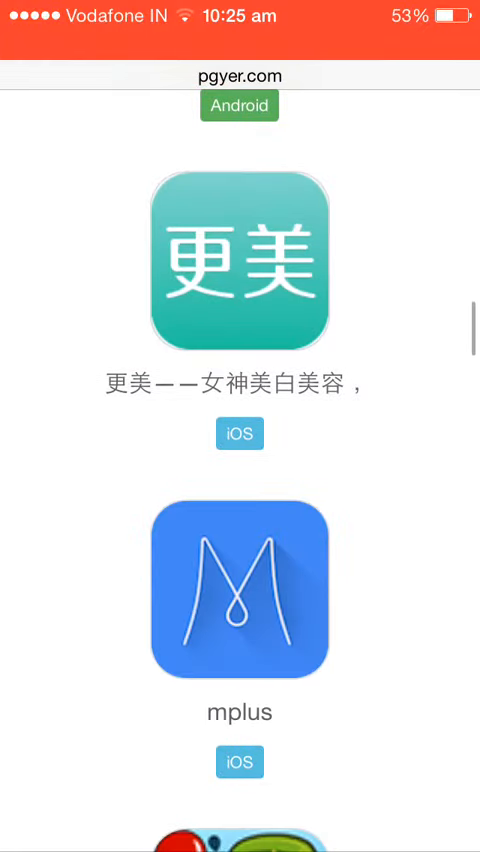
scroll(down, 3)
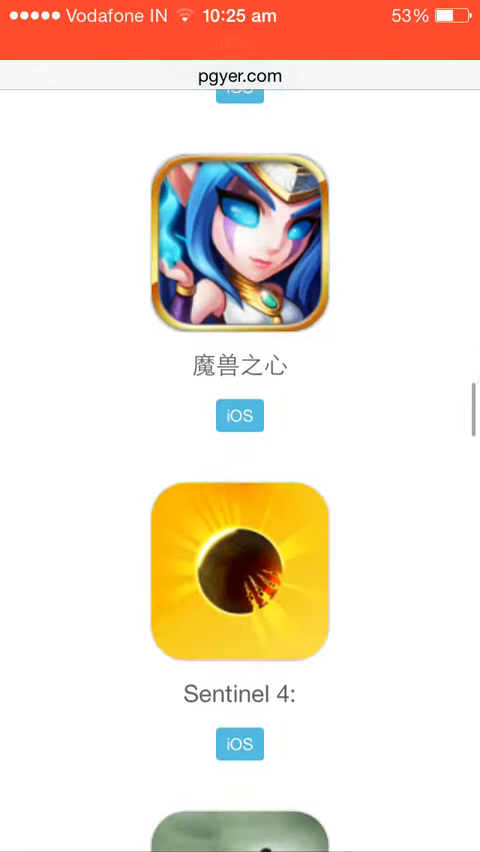
scroll(up, 3)
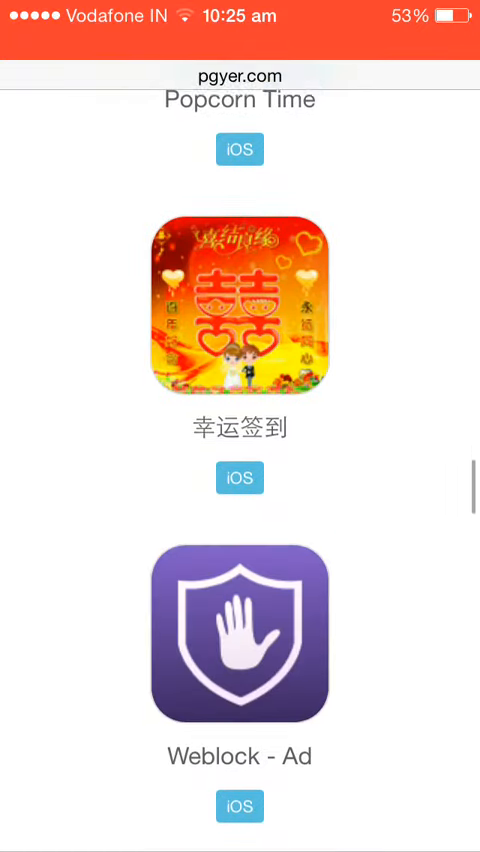
scroll(up, 3)
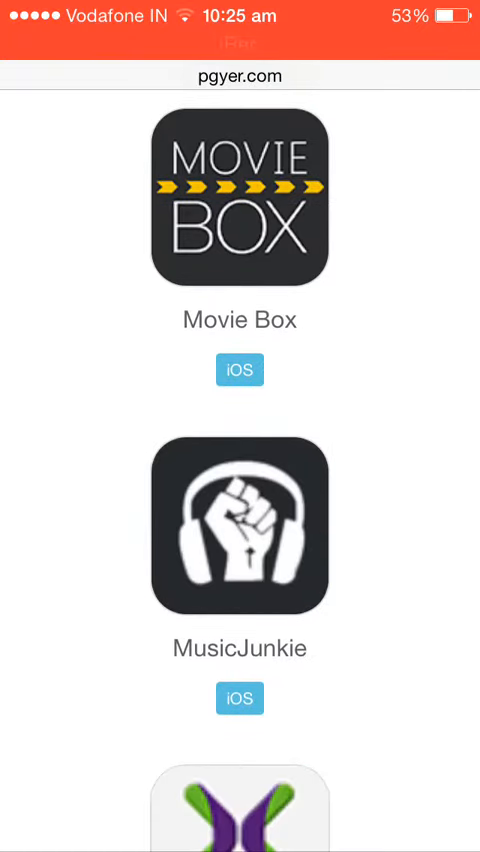
Open the Movie Box page showing version 3.1 (build 1), 8.4 MB.
click(240, 196)
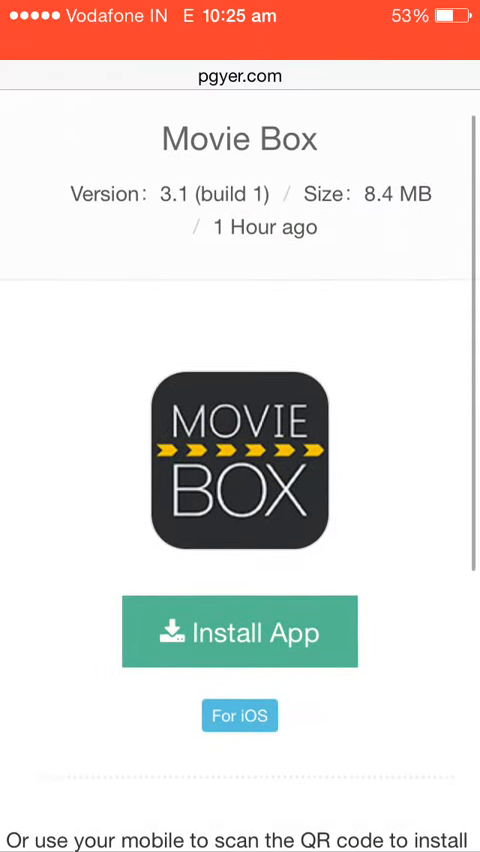
Install Movie Box, launch it into its movie catalog, then return to the home screen.
scroll(down, 3)
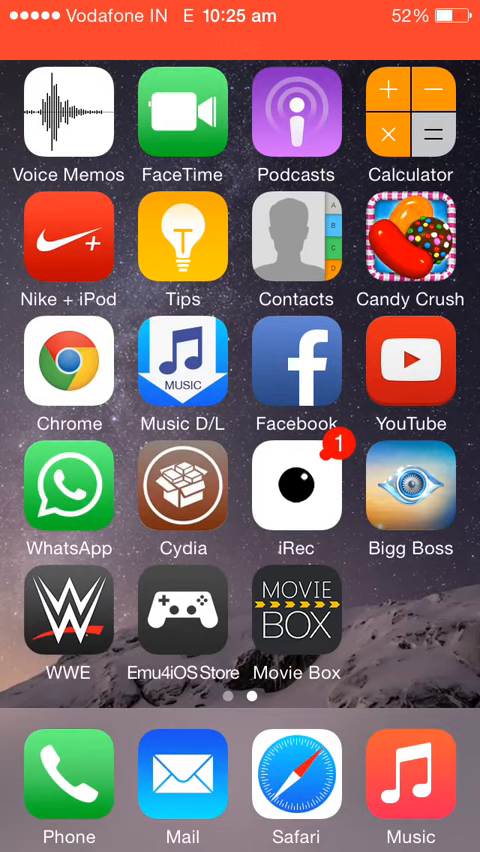
click(296, 612)
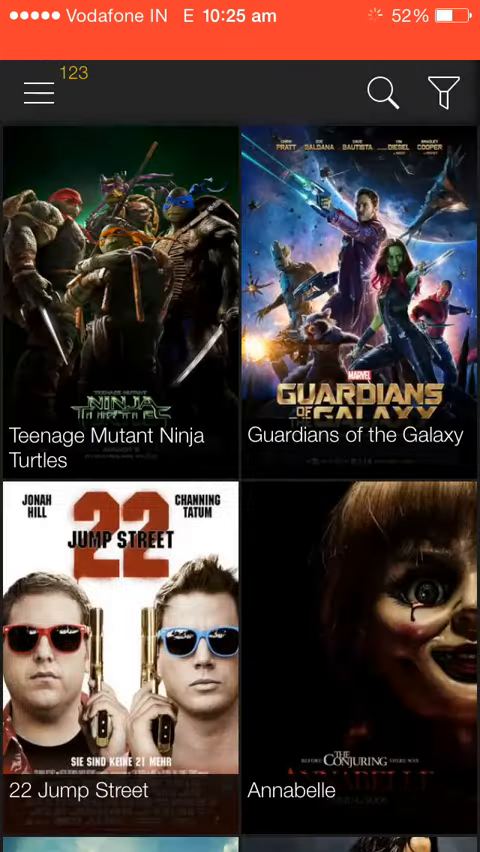
key(home)
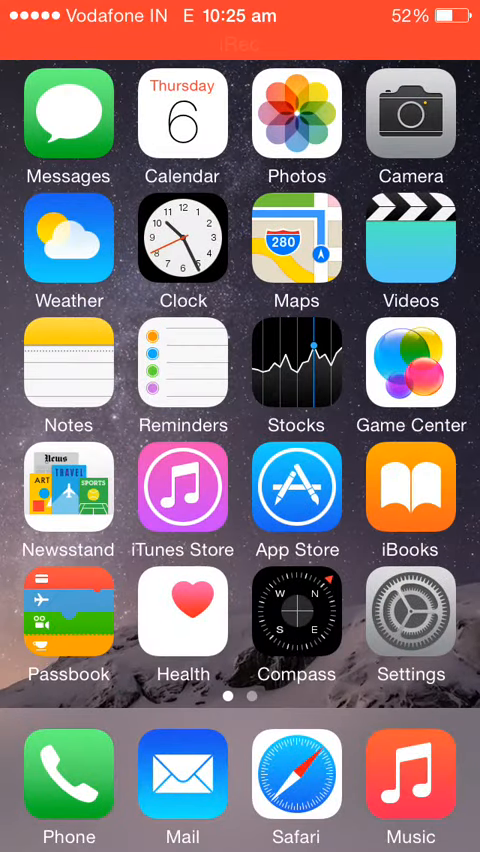
Swipe to the second home screen page where the Movie Box icon sits.
scroll(left, 3)
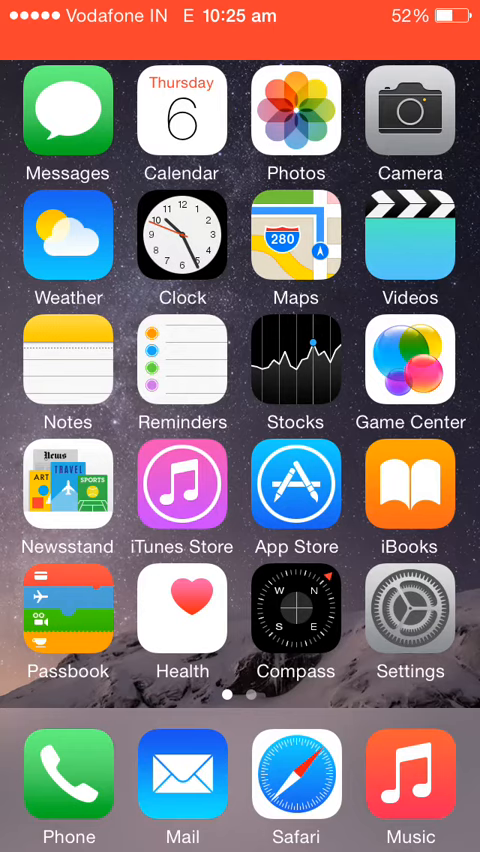
scroll(left, 3)
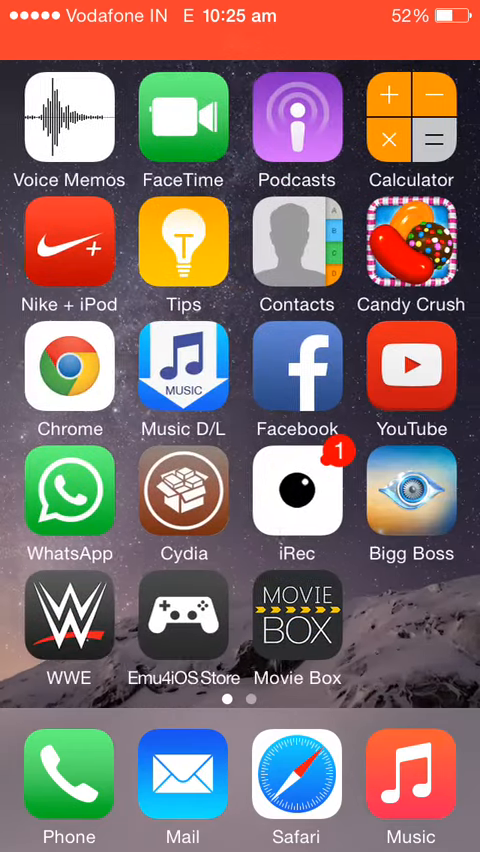